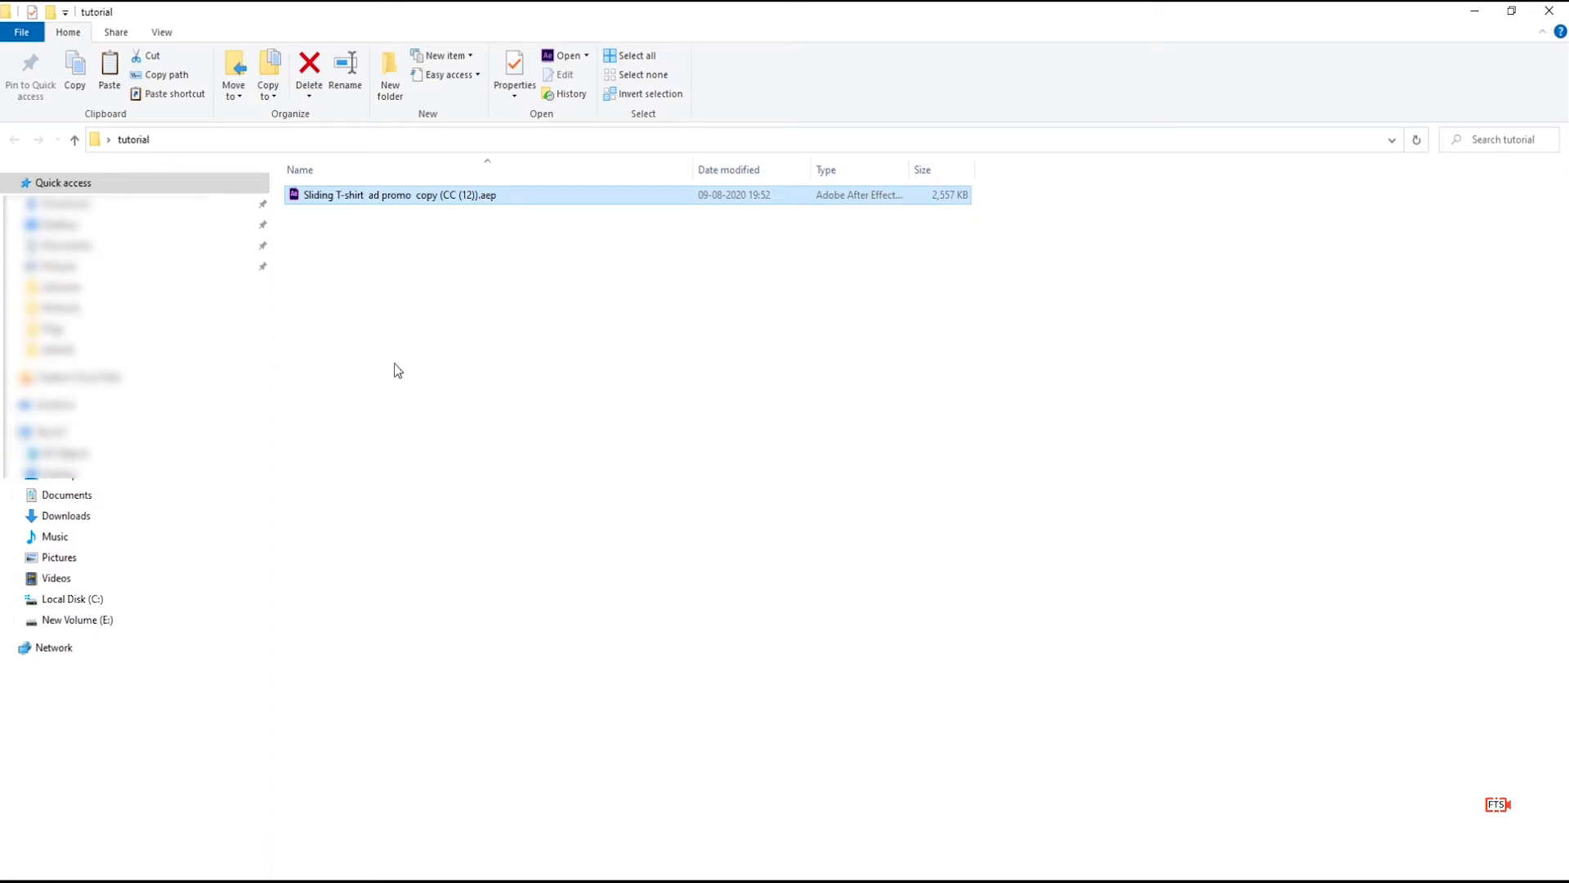
- Launch the T-shirt promo .aep from Explorer and dismiss the 'doesn't exist' warning
{"action": "right_click", "coordinate": [394, 370]}
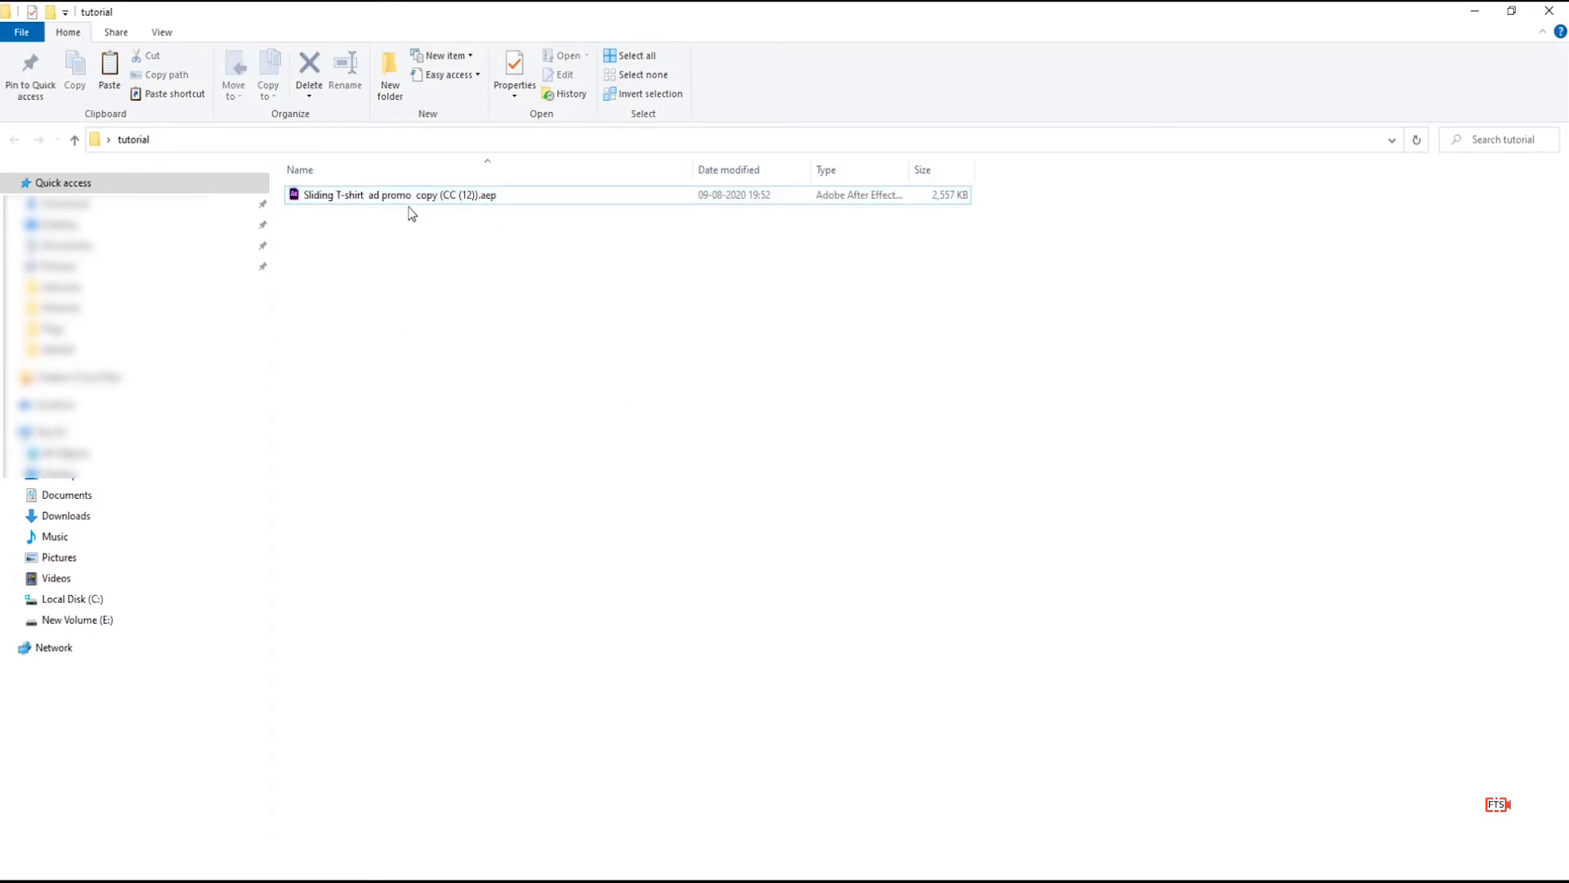
{"action": "double_click", "coordinate": [395, 195]}
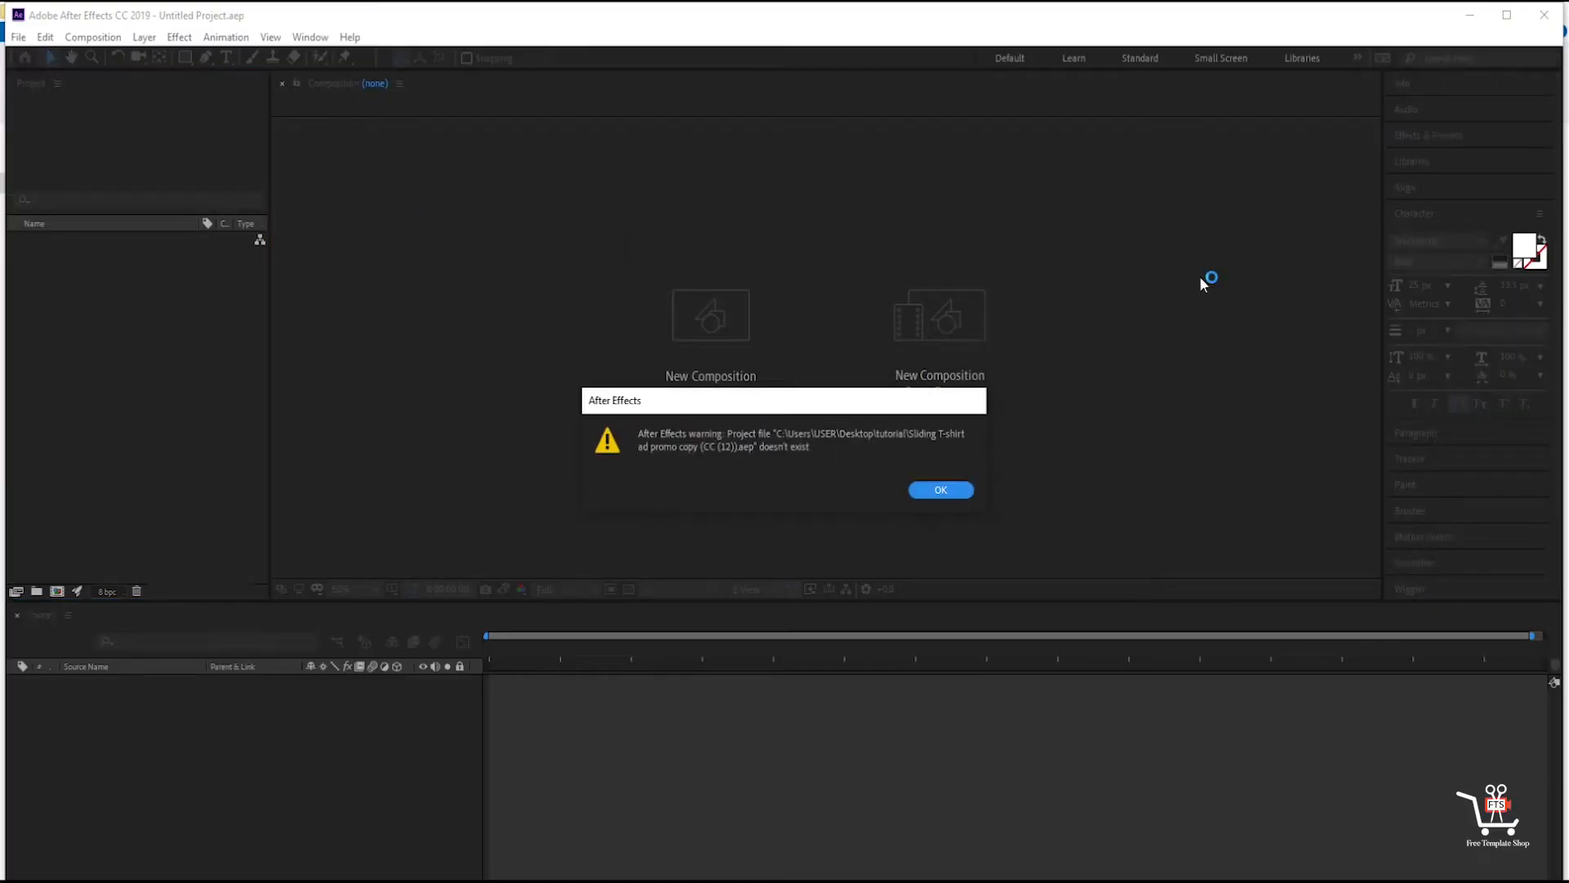
{"action": "mouse_move", "coordinate": [858, 451]}
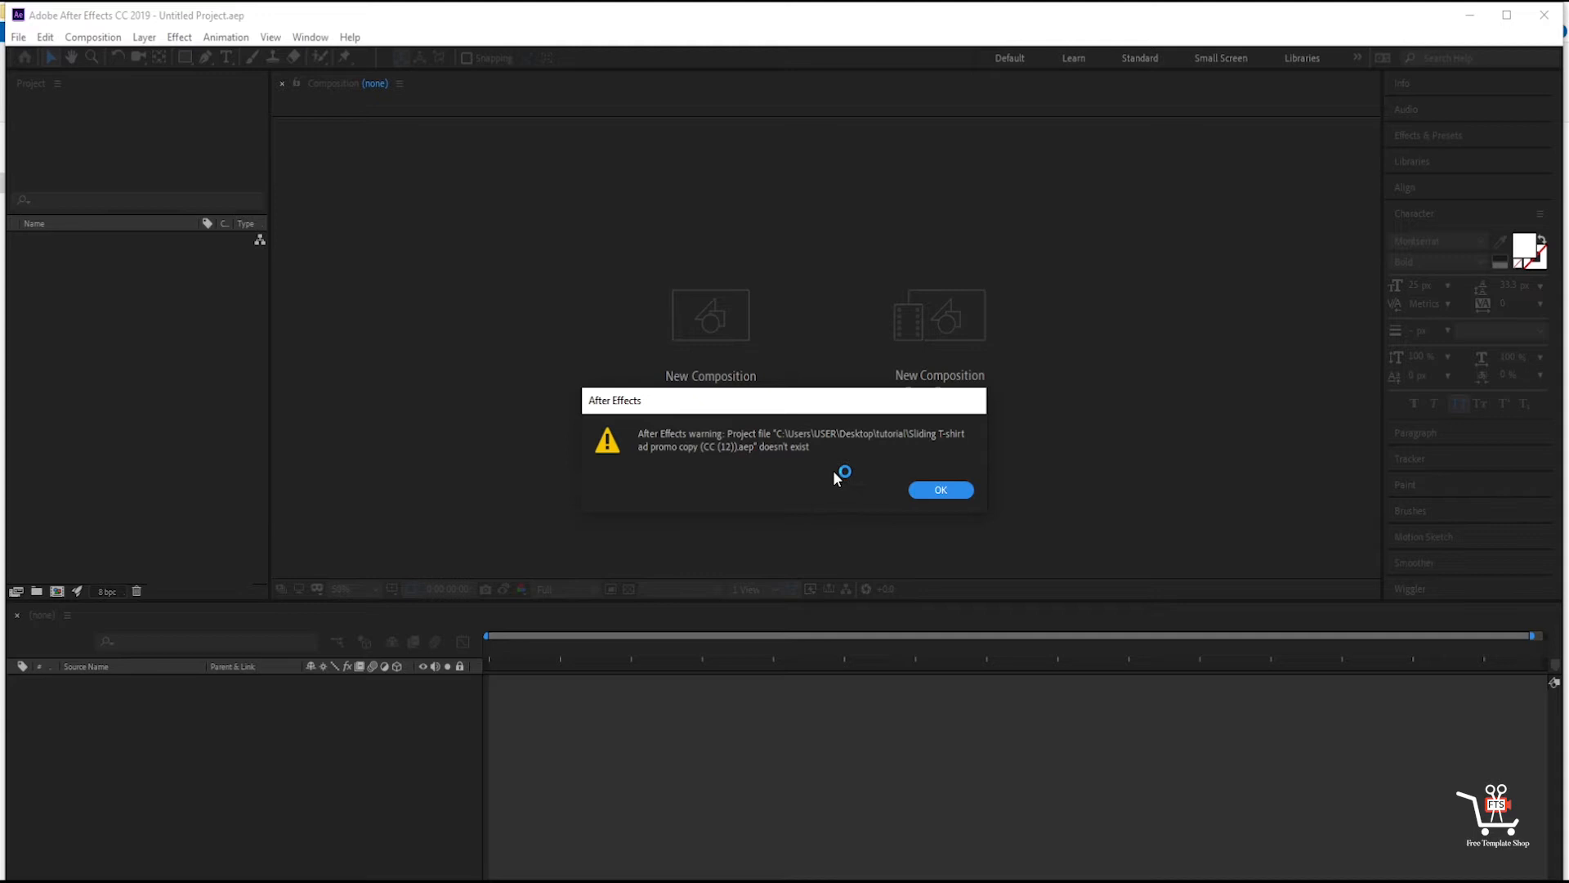
{"action": "mouse_move", "coordinate": [852, 489]}
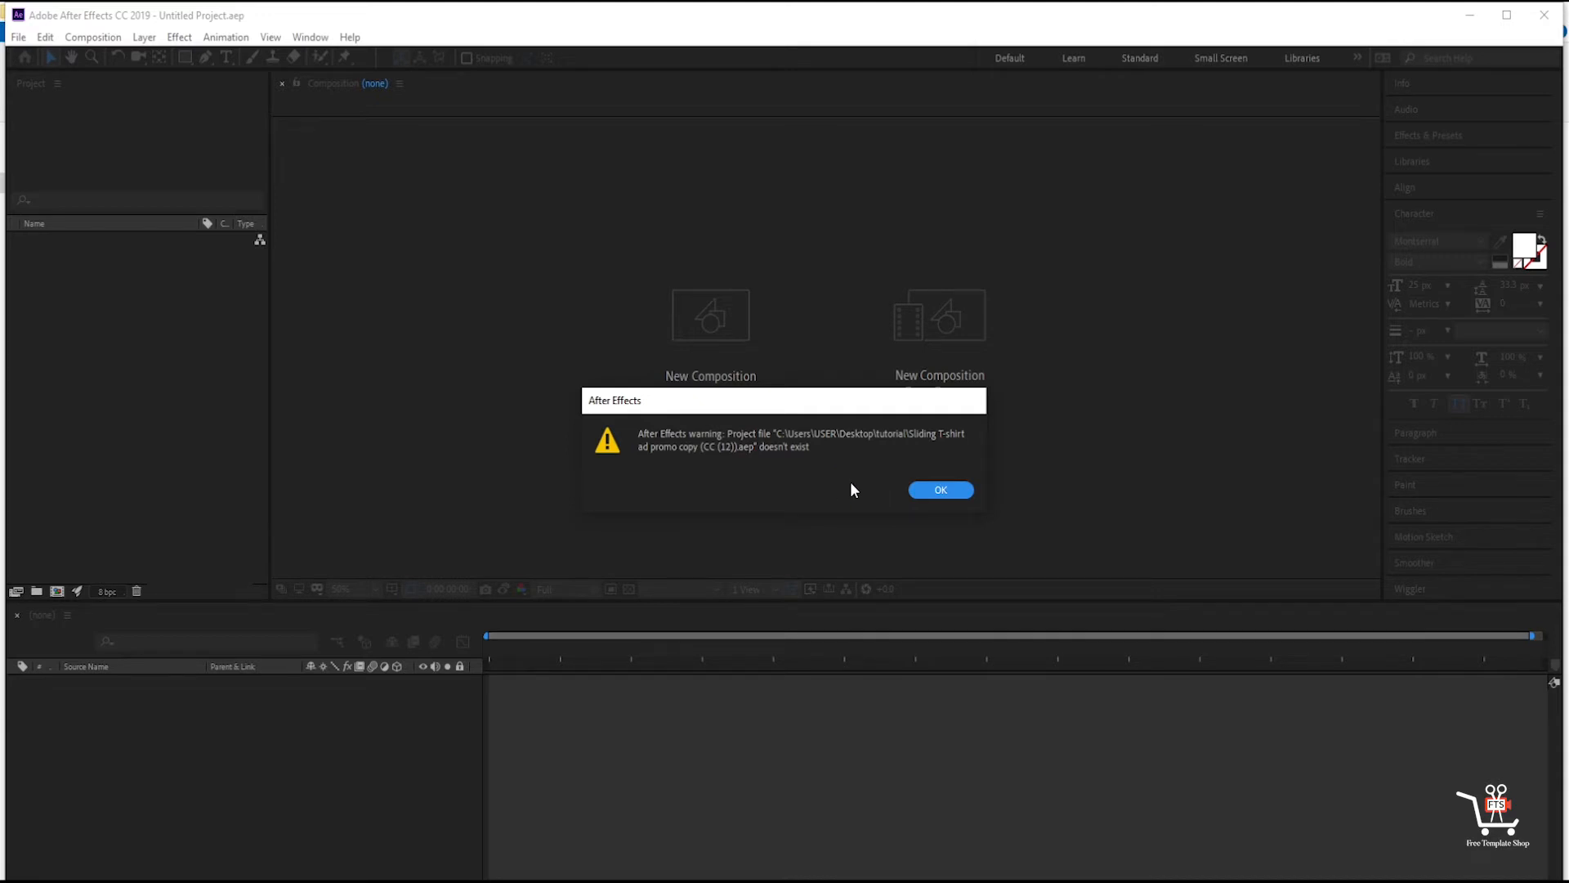
{"action": "mouse_move", "coordinate": [940, 489]}
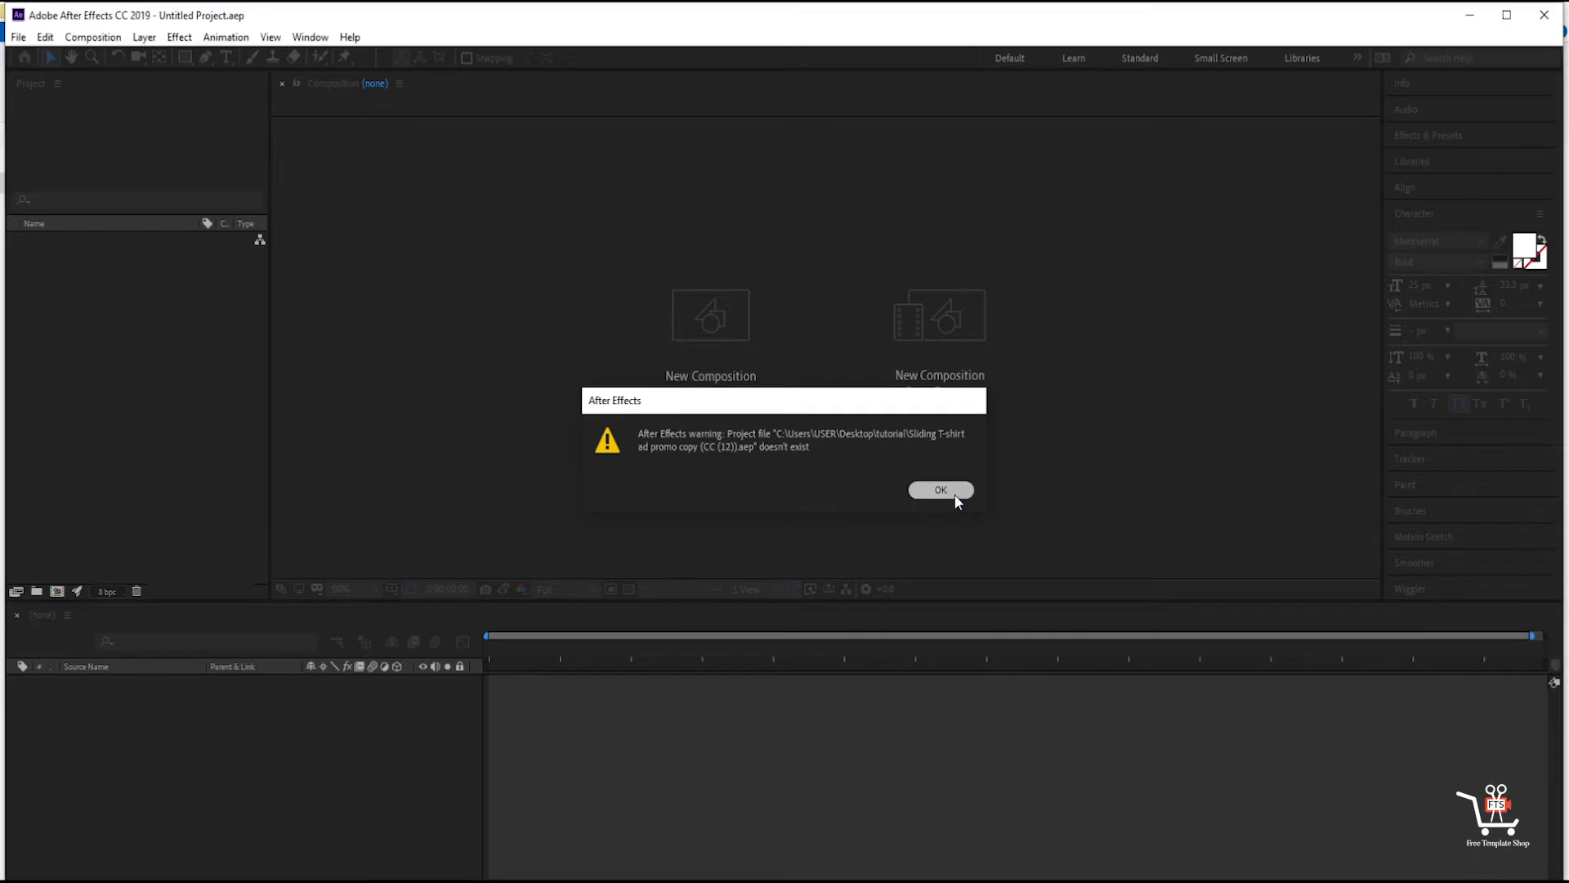
{"action": "left_click", "coordinate": [938, 490]}
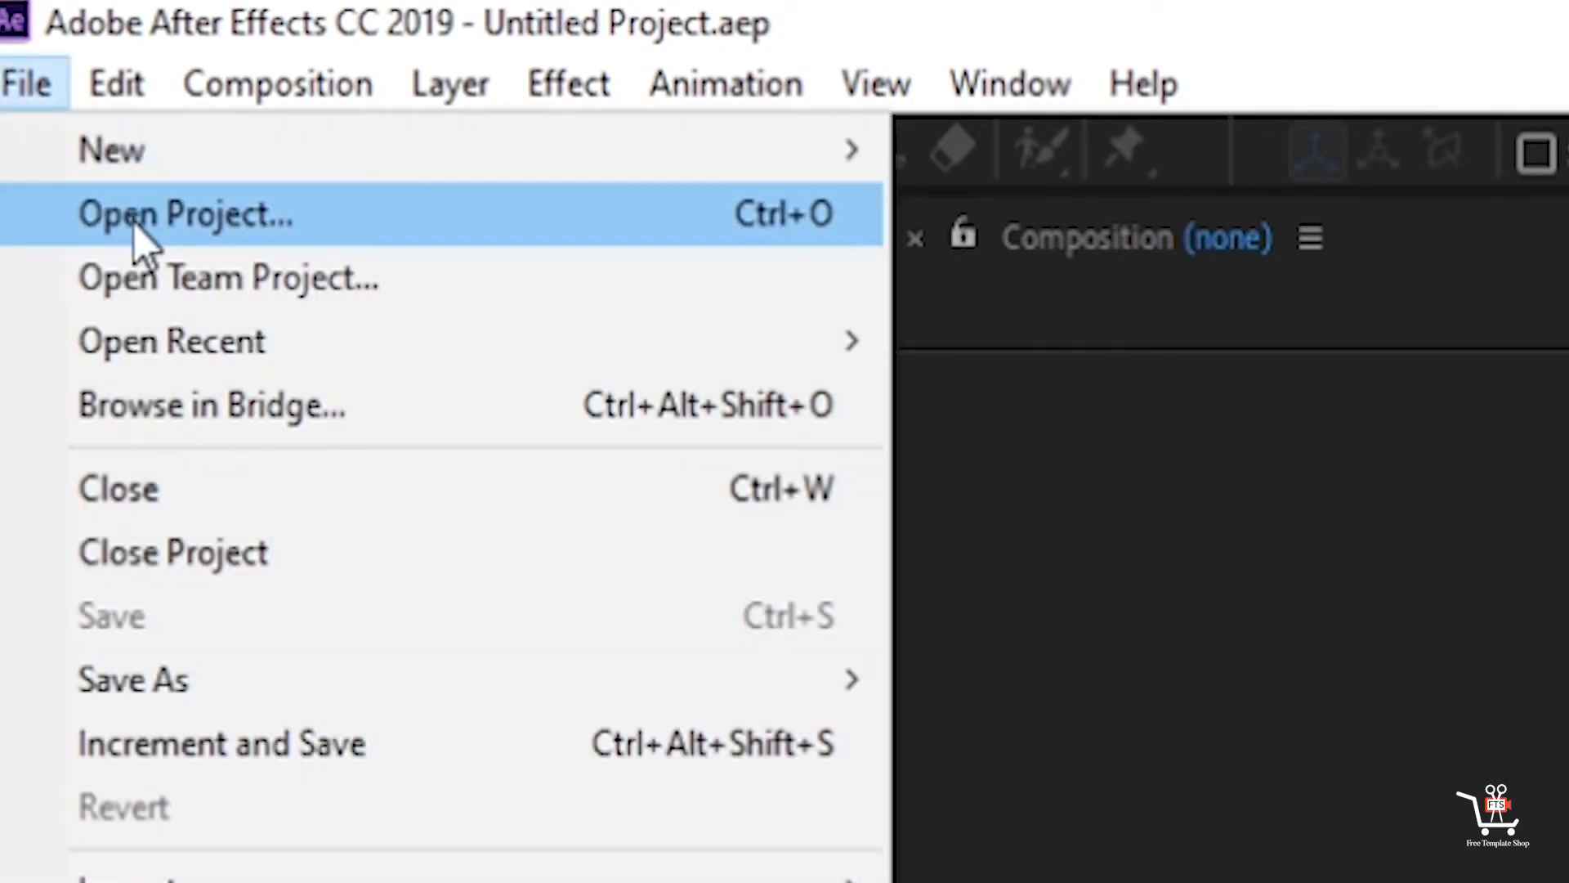
- Open the Sliding T-shirt ad promo .aep from Desktop\tutorial via File > Open Project, accepting conversion
{"action": "left_click", "coordinate": [186, 212]}
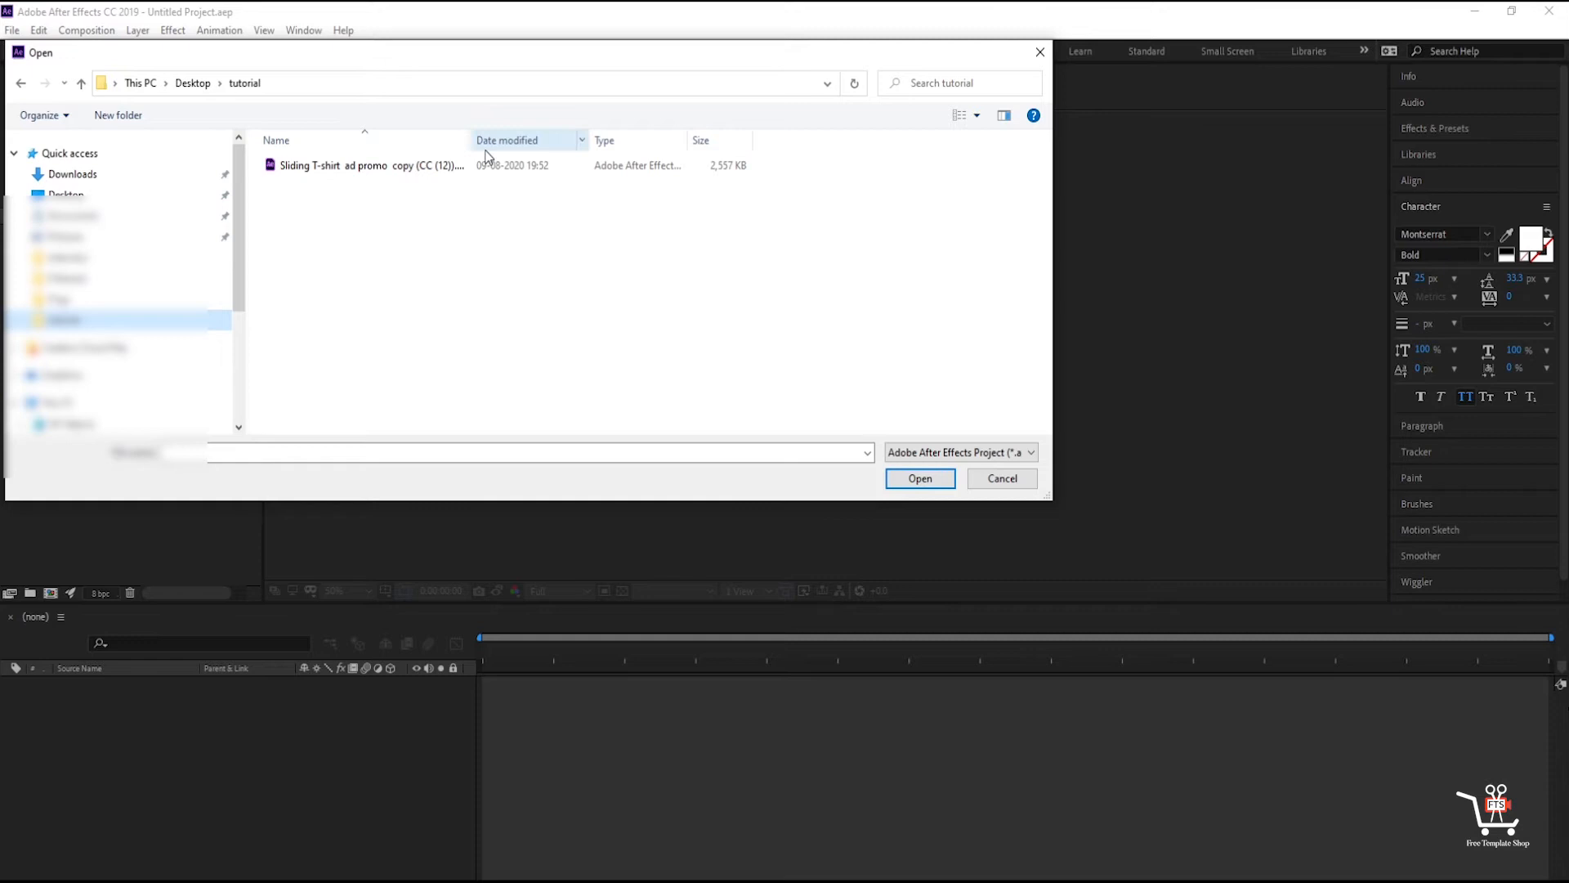
{"action": "left_click", "coordinate": [333, 165]}
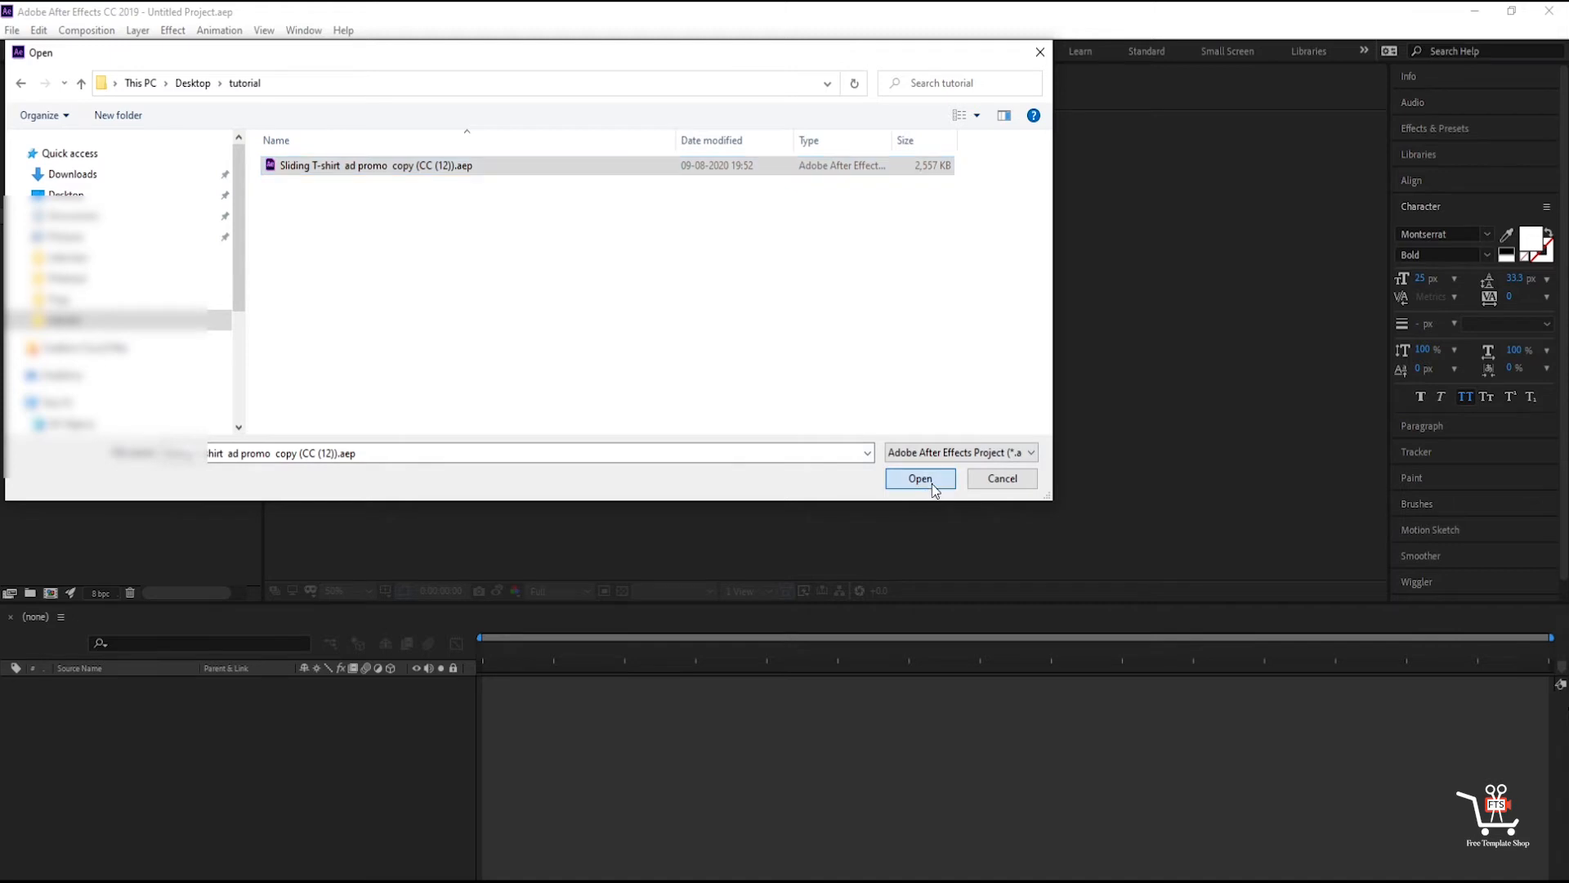
{"action": "left_click", "coordinate": [919, 479]}
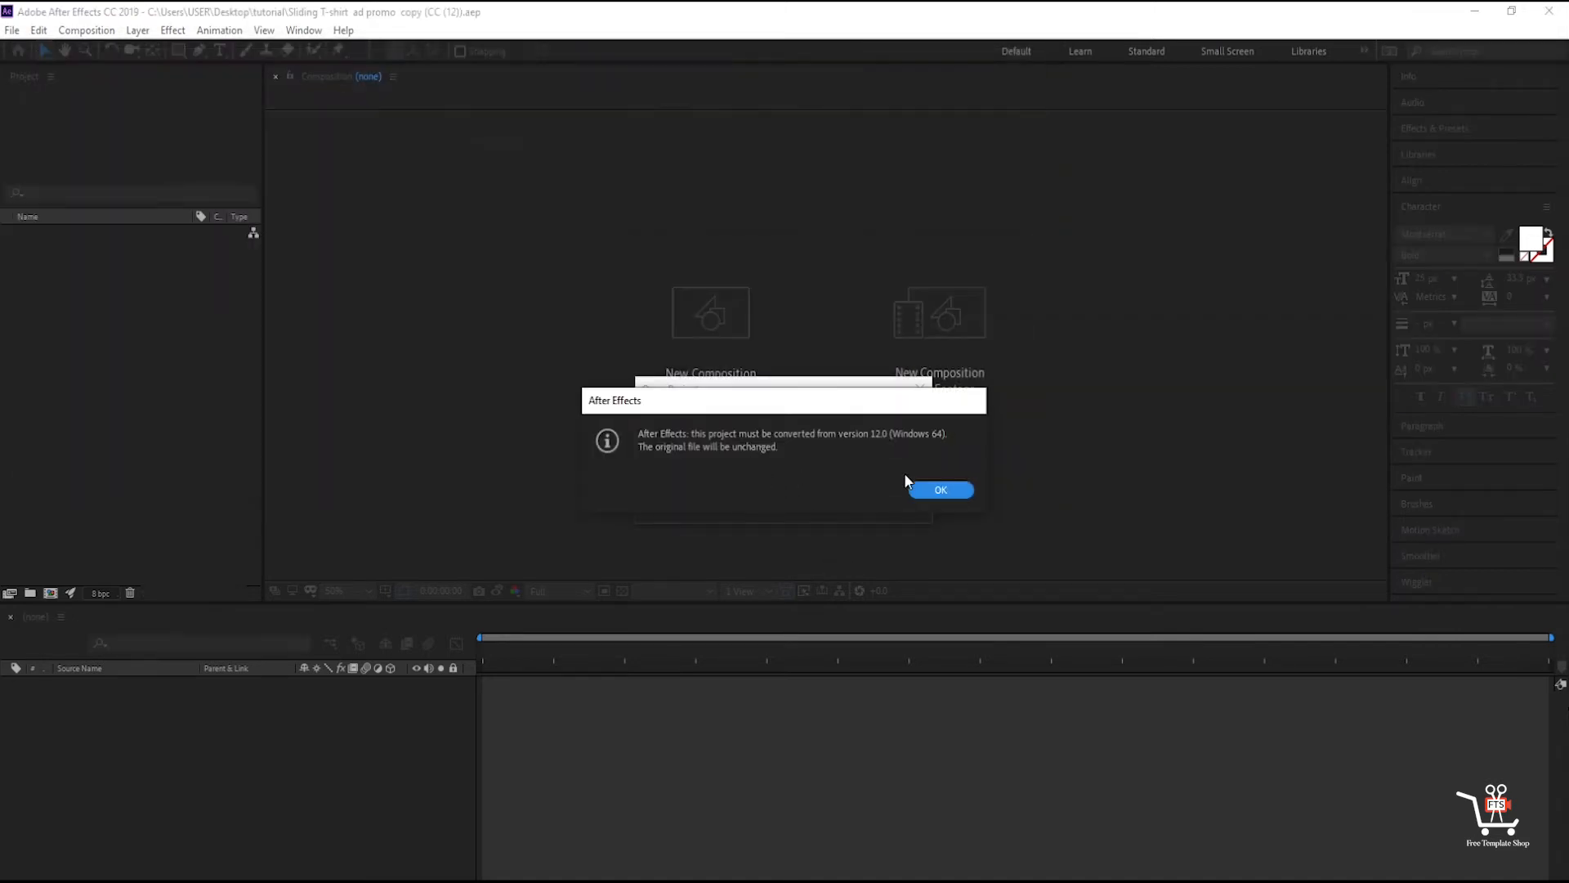
{"action": "left_click", "coordinate": [940, 489]}
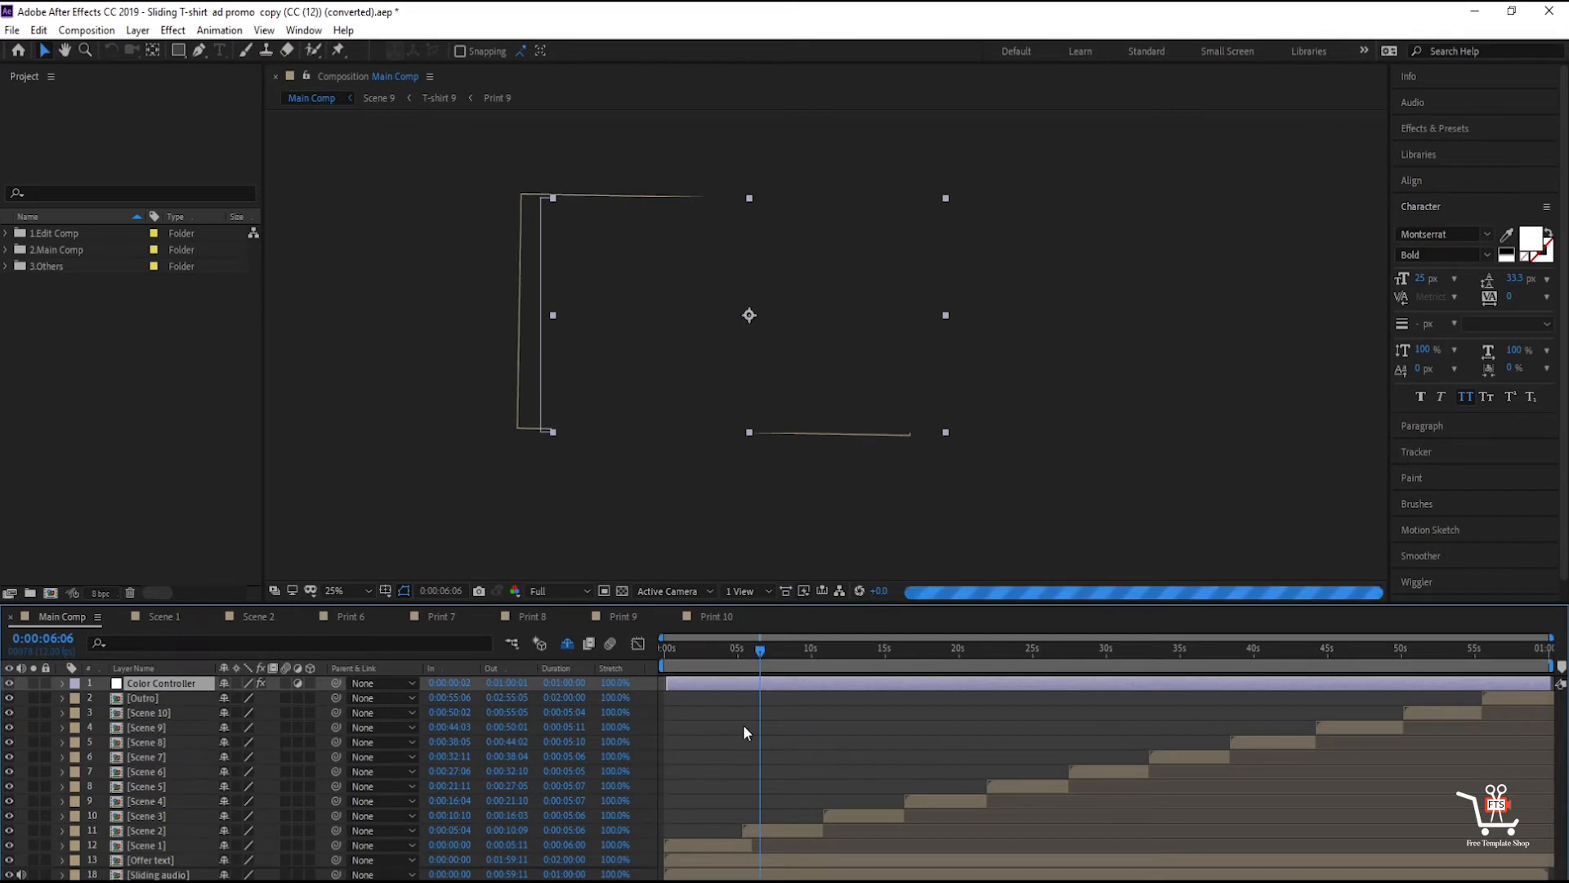
{"action": "mouse_move", "coordinate": [750, 711]}
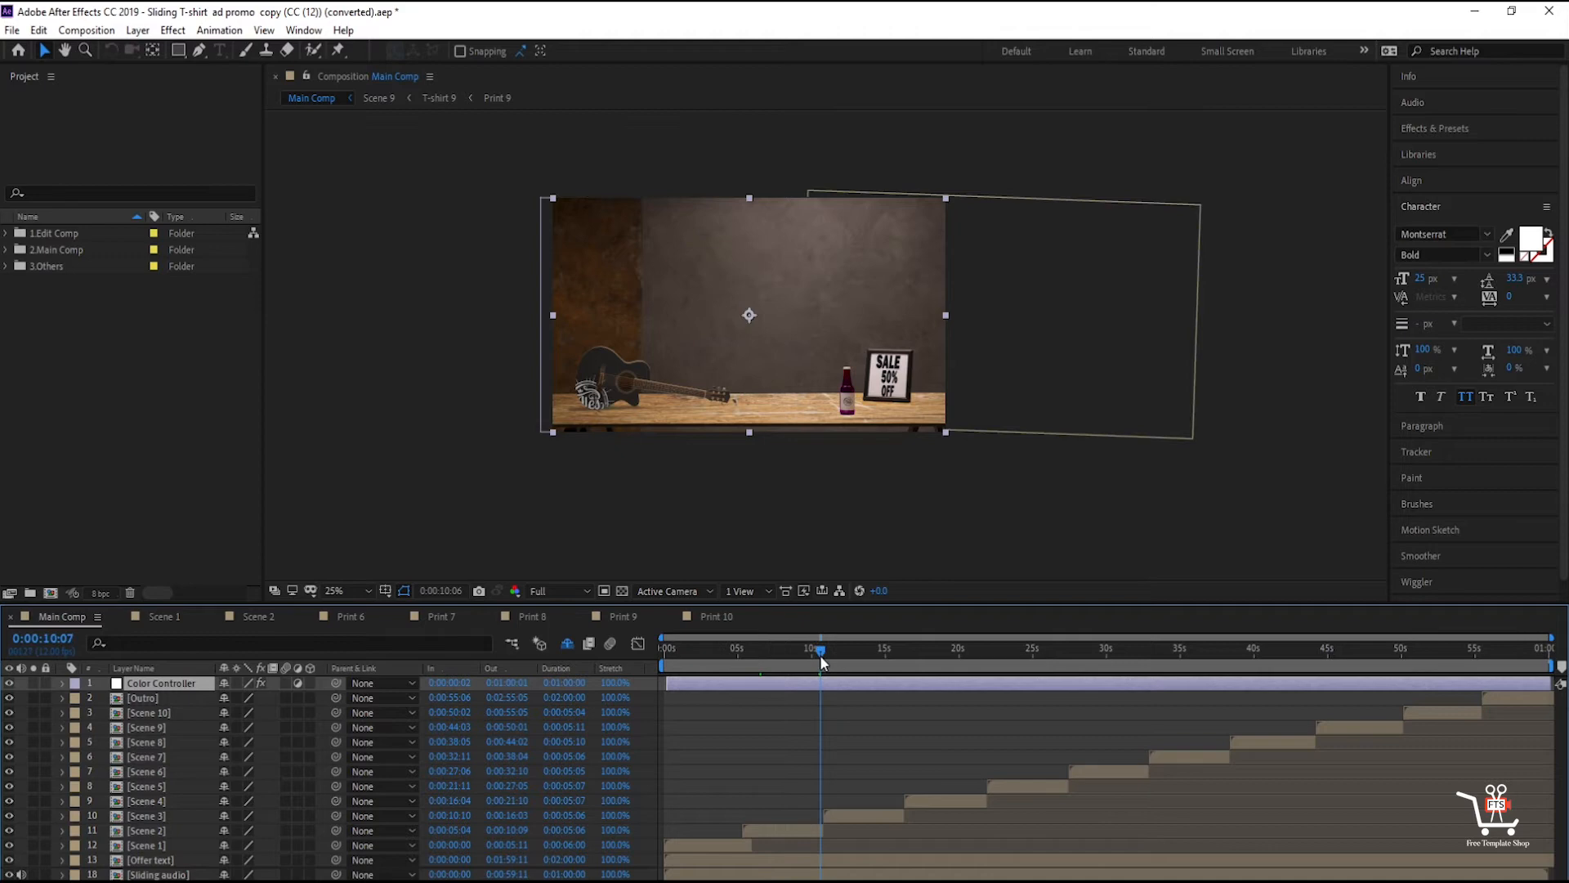
- Scrub the Main Comp to about 22, 29 and 42 seconds, previewing blue, green and orange shirts
{"action": "left_click", "coordinate": [999, 649]}
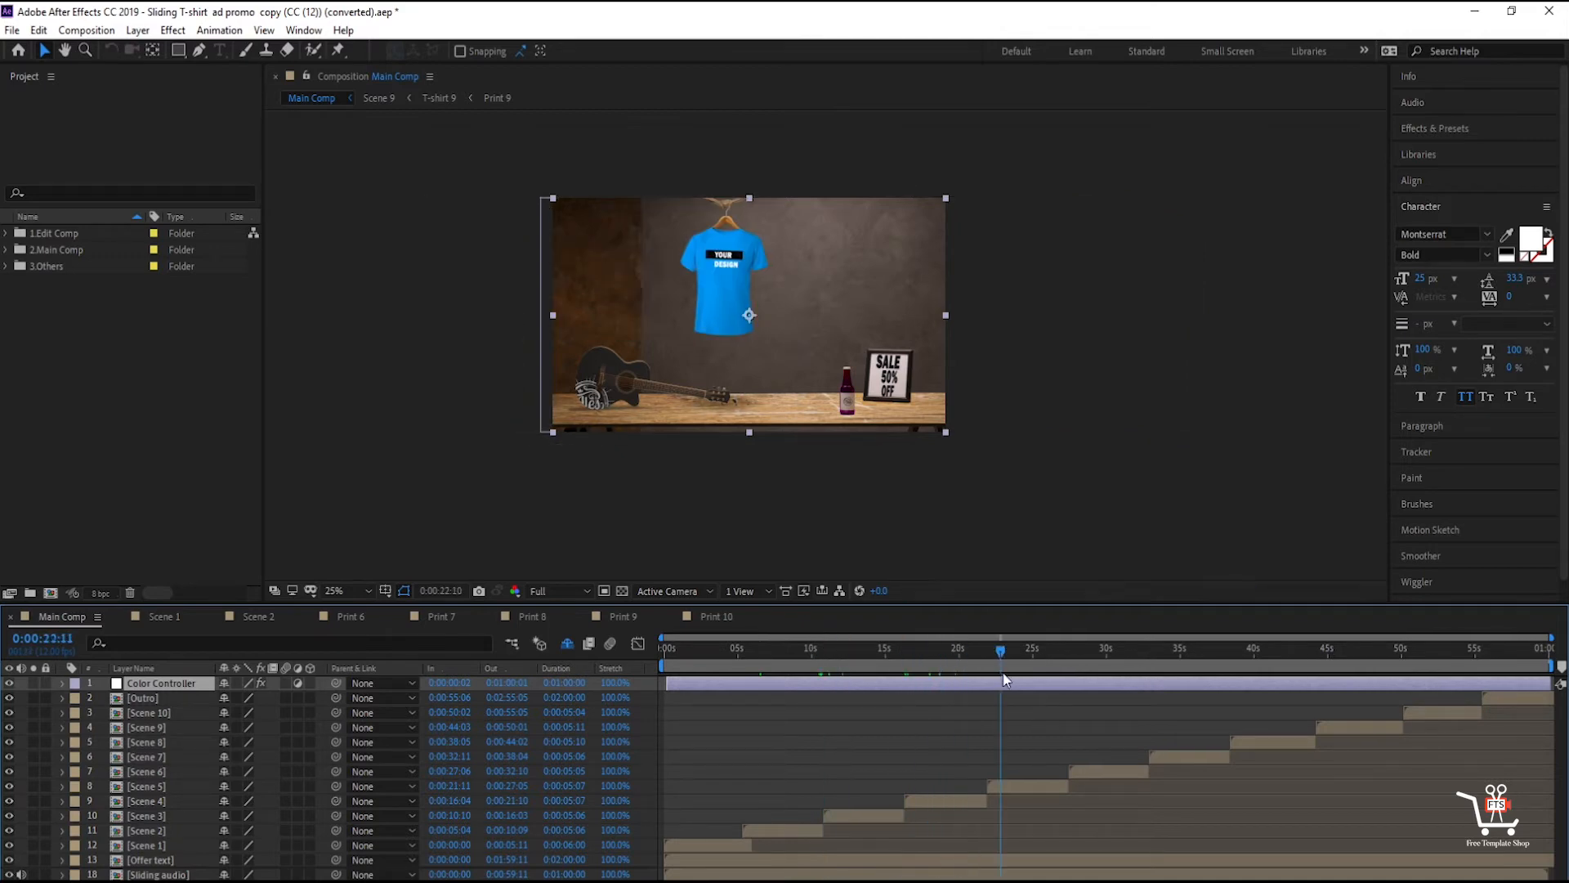
{"action": "left_click", "coordinate": [1084, 649]}
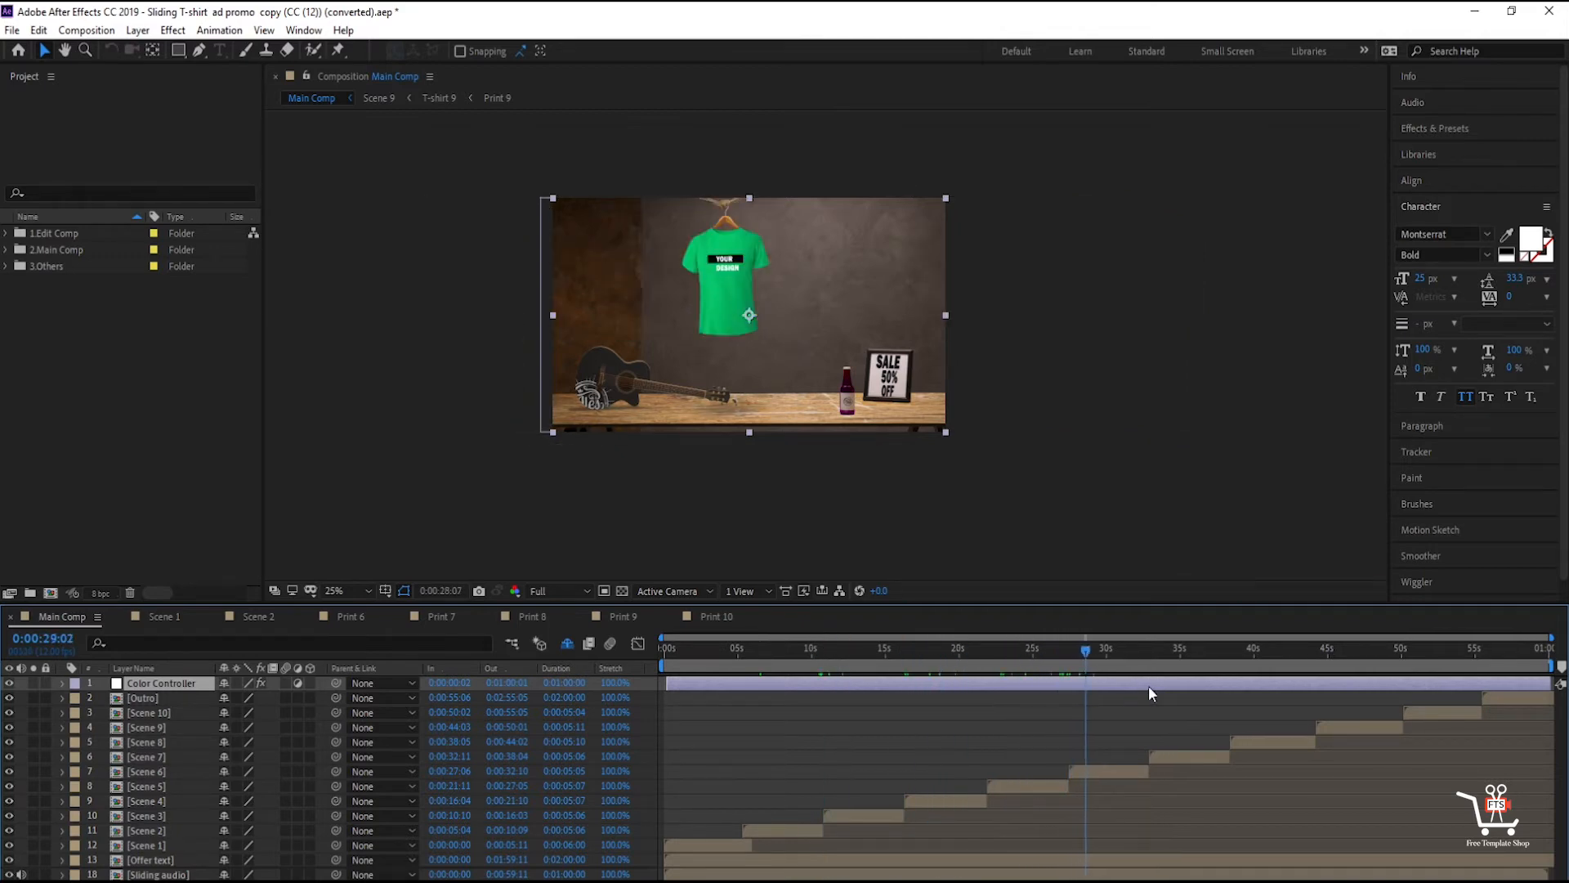
{"action": "left_click", "coordinate": [1294, 649]}
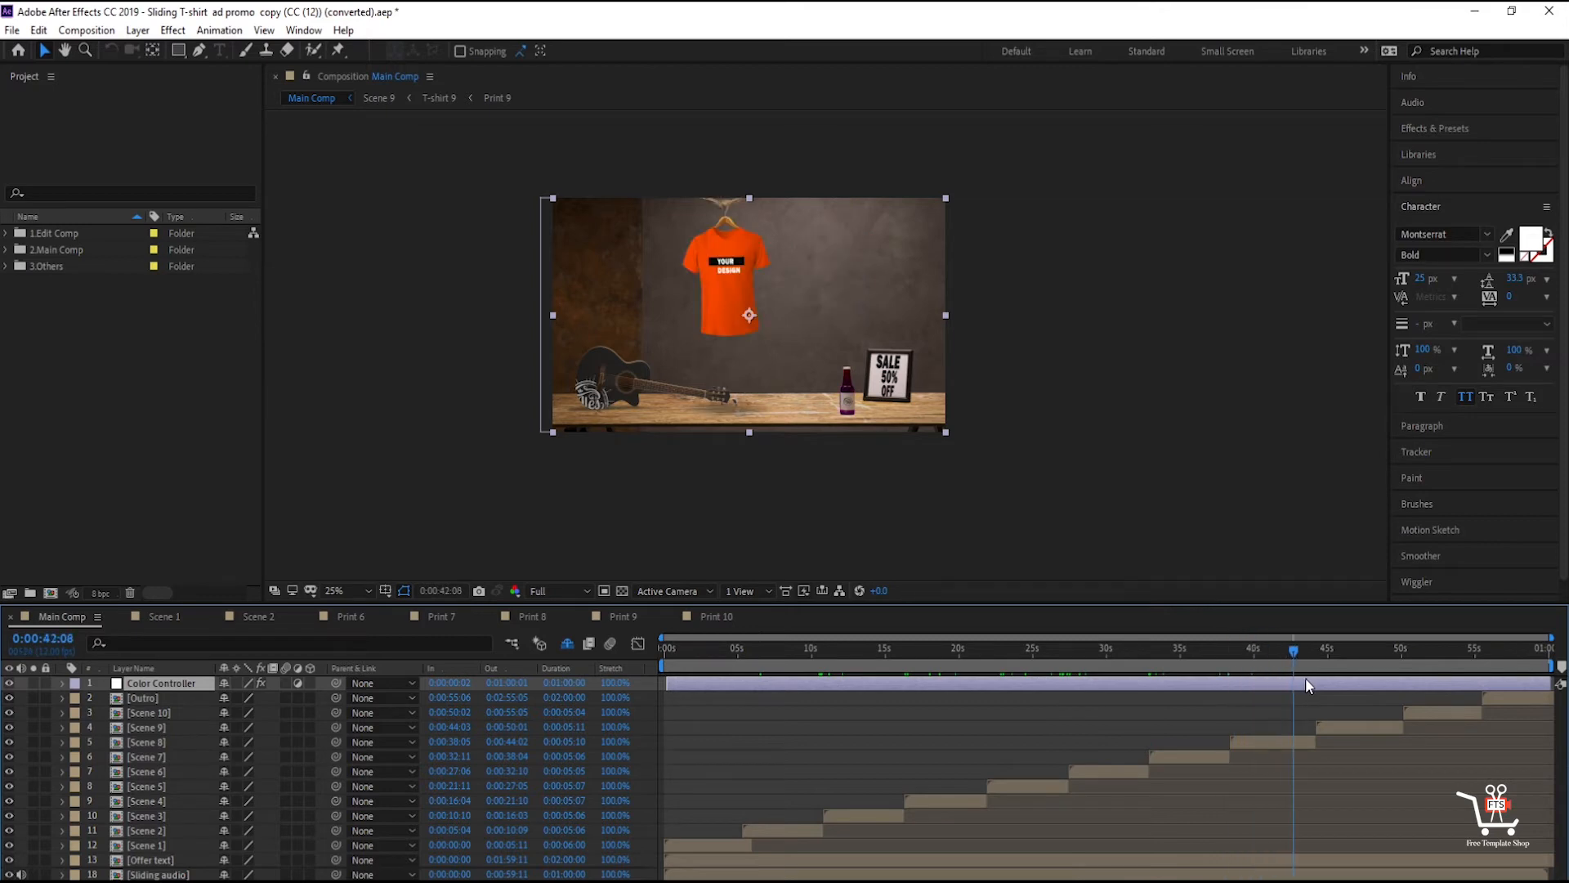
{"action": "left_click", "coordinate": [1391, 649]}
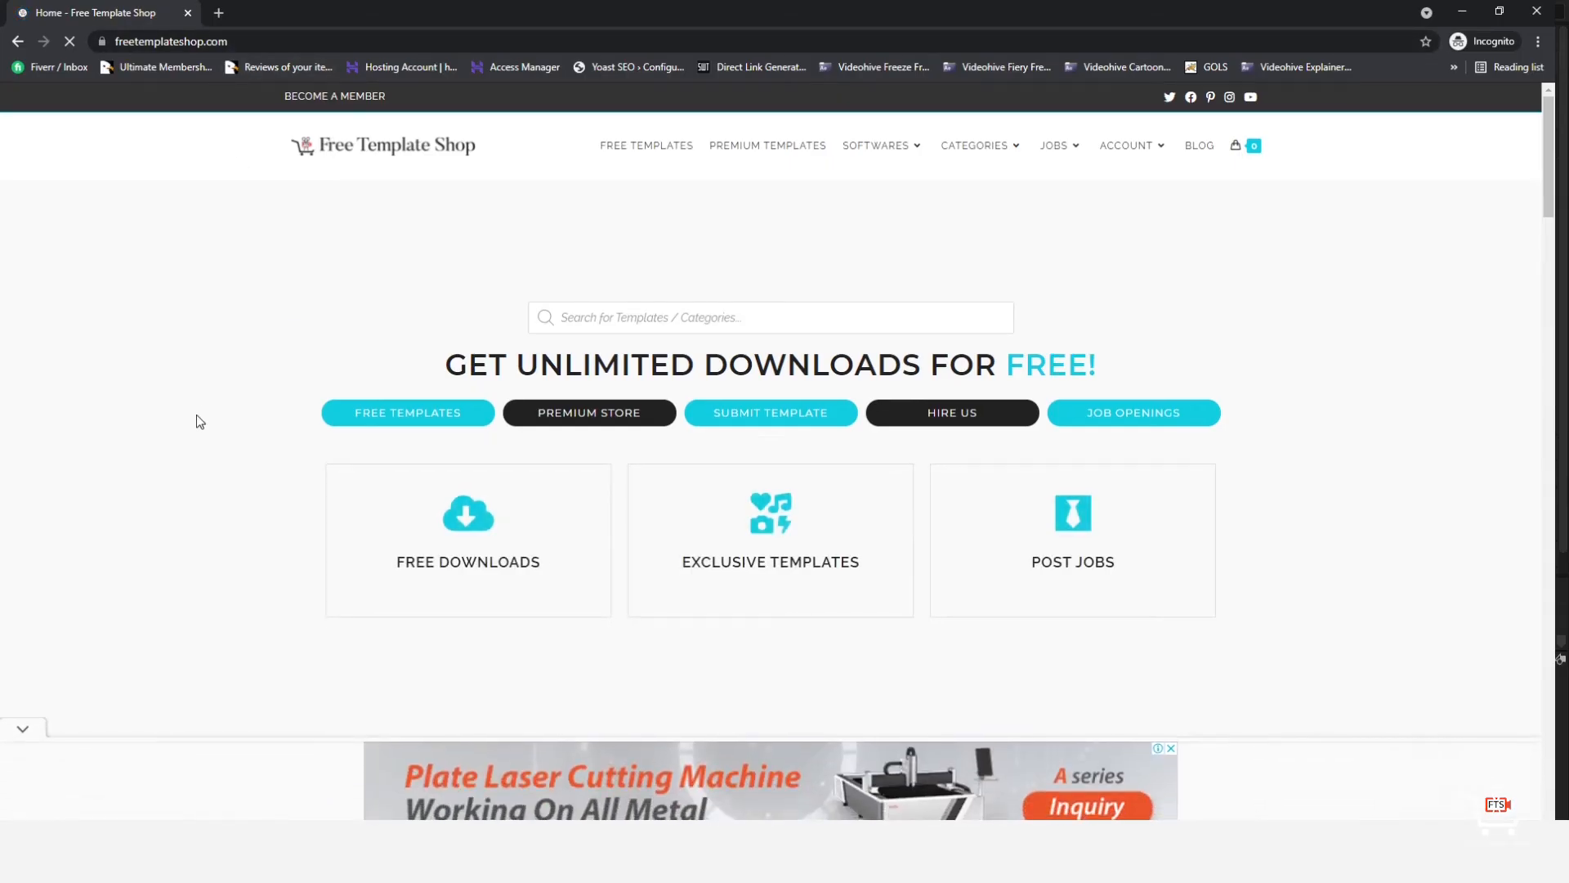
{"action": "mouse_move", "coordinate": [648, 167]}
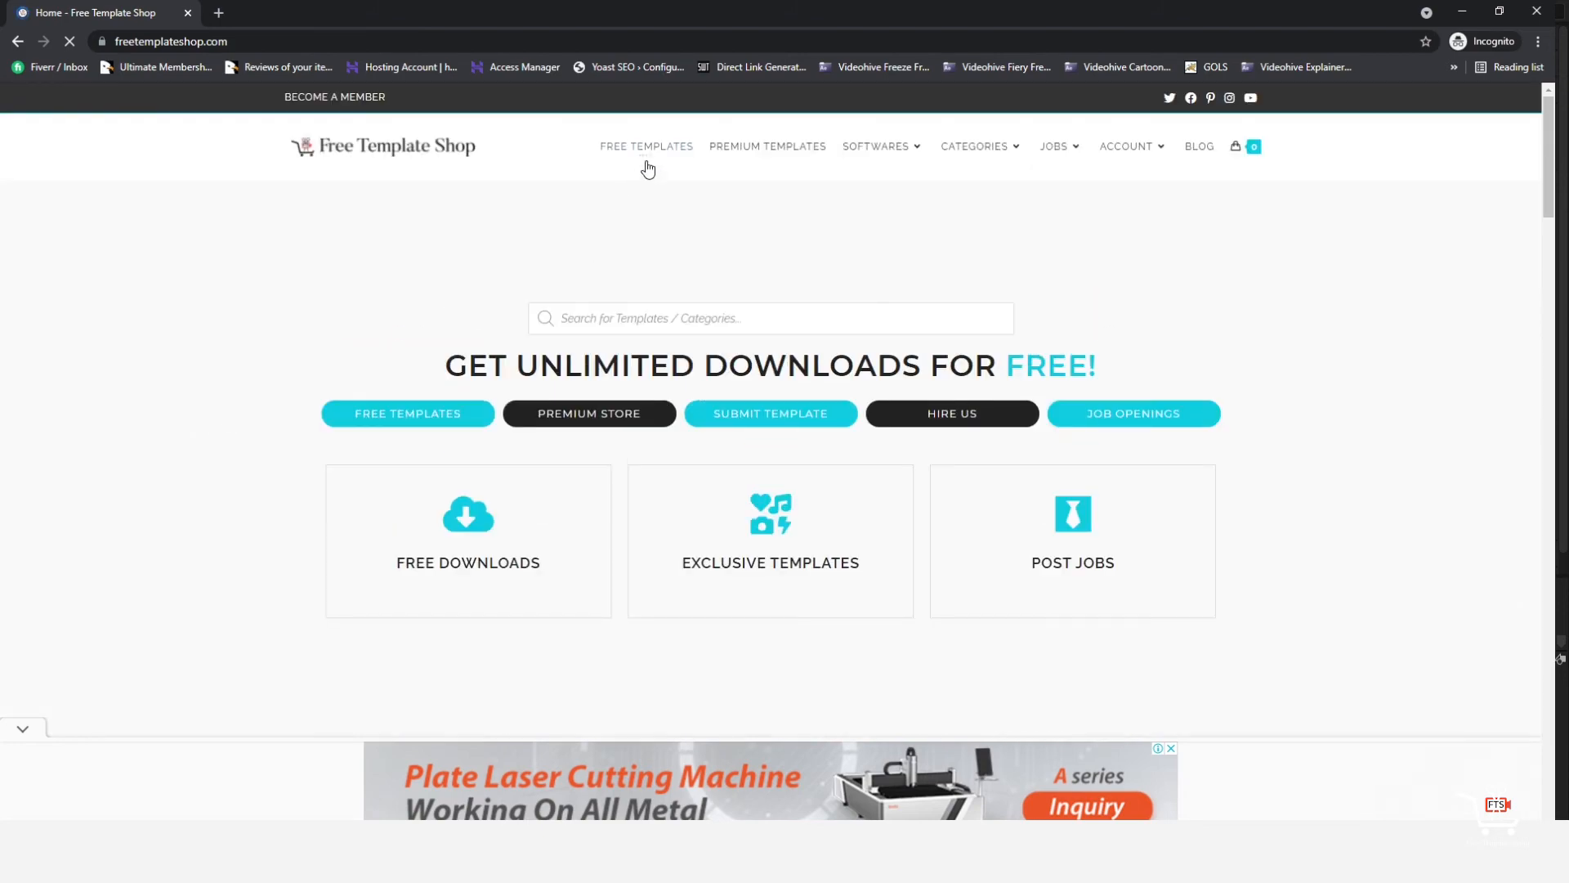
- Browse the Free Templates catalogue and move to page 2 of its listings
{"action": "left_click", "coordinate": [647, 145]}
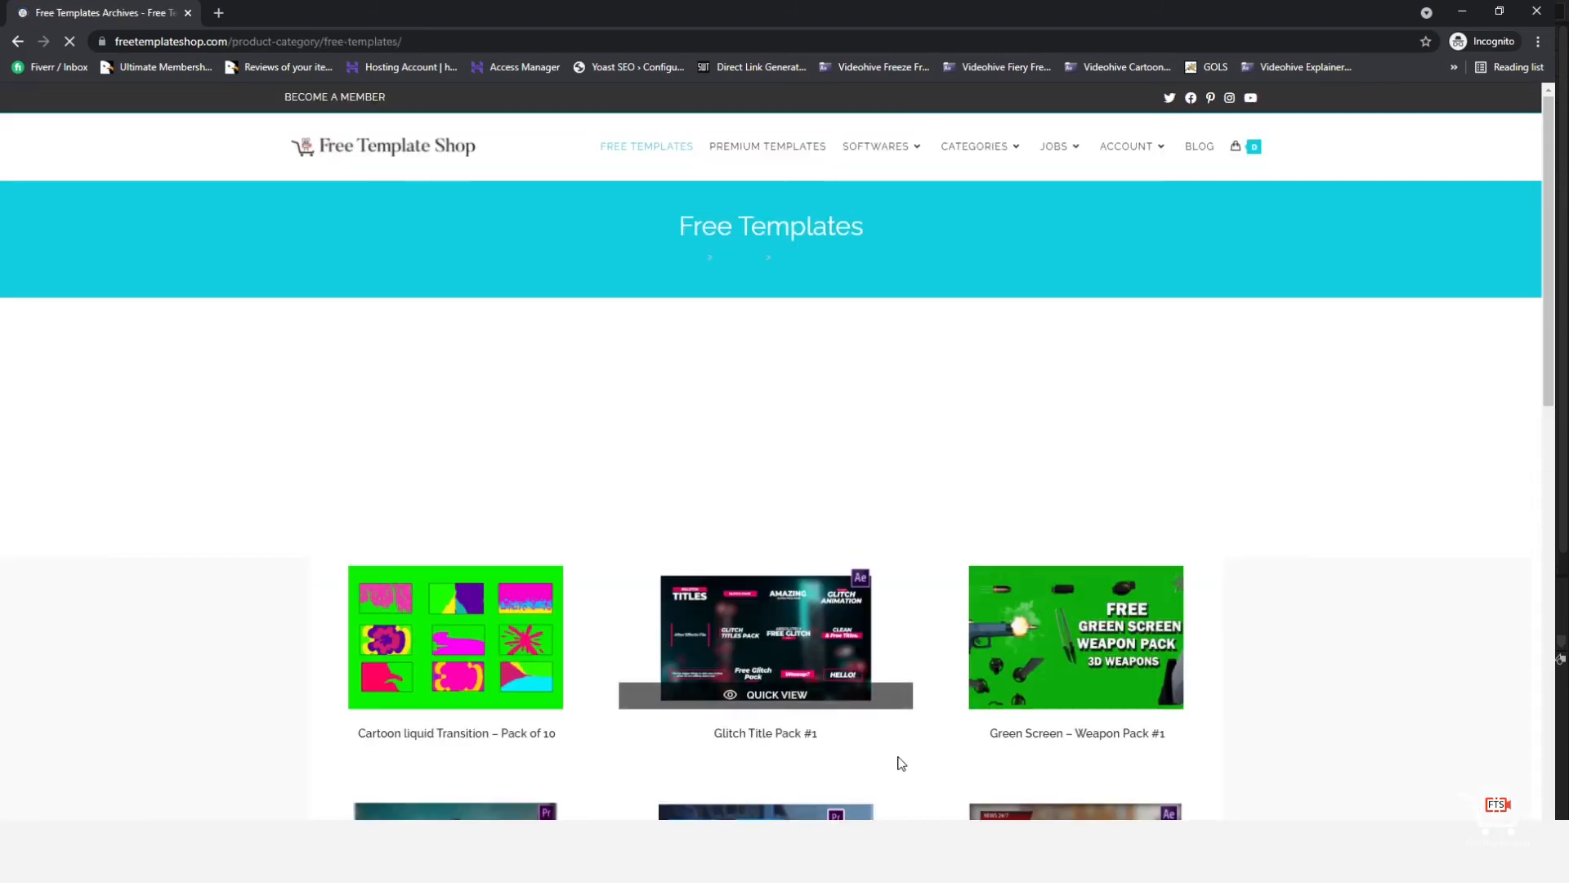
{"action": "scroll", "scroll_direction": "down", "scroll_amount": 3}
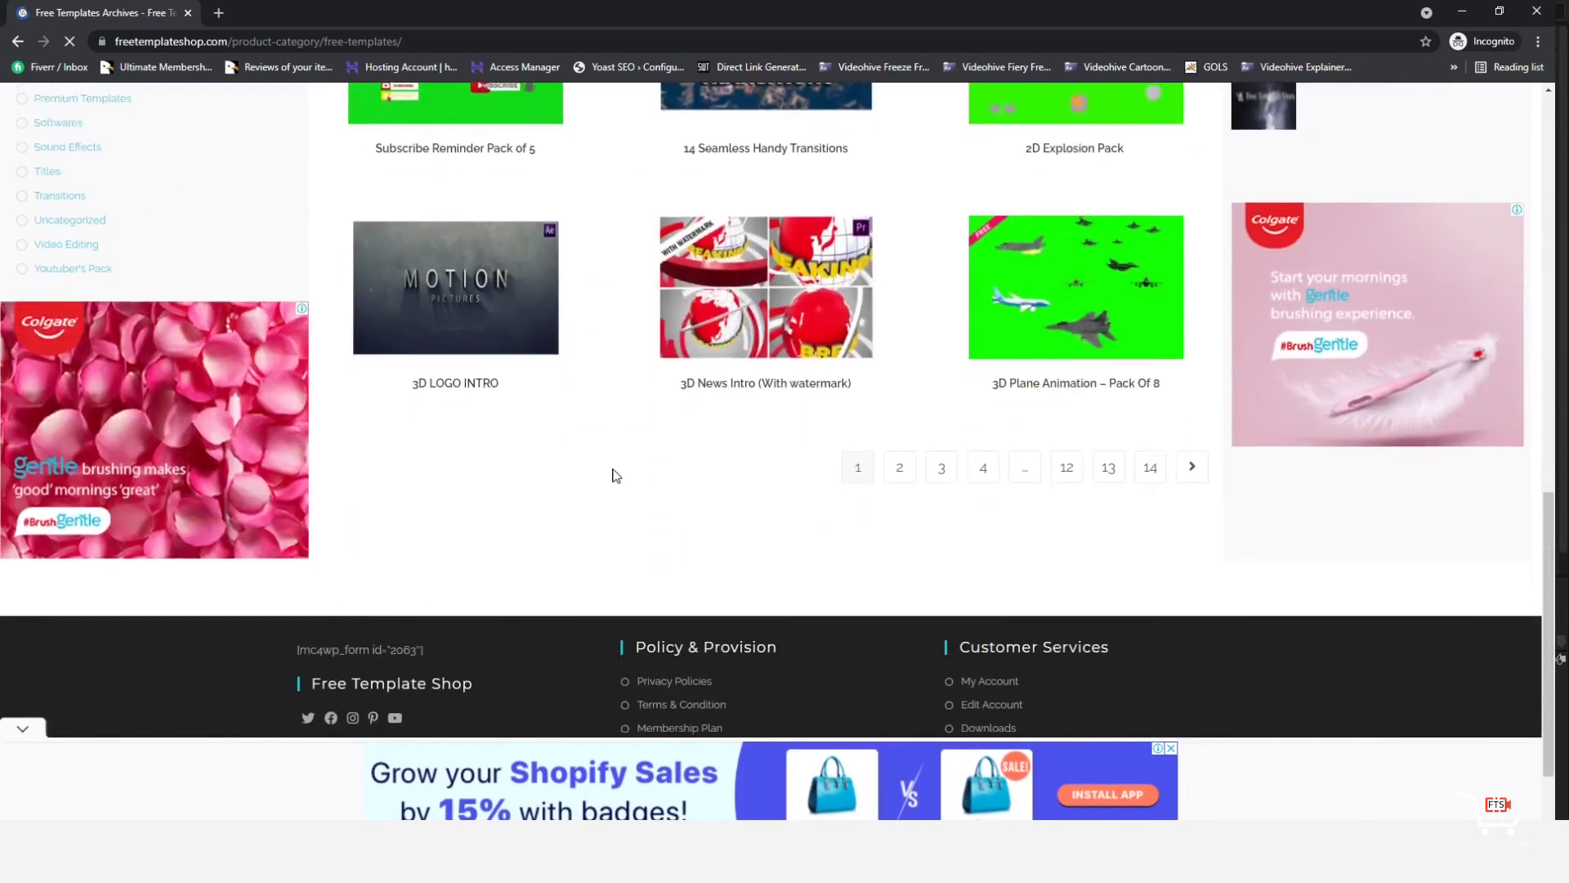
{"action": "left_click", "coordinate": [898, 467]}
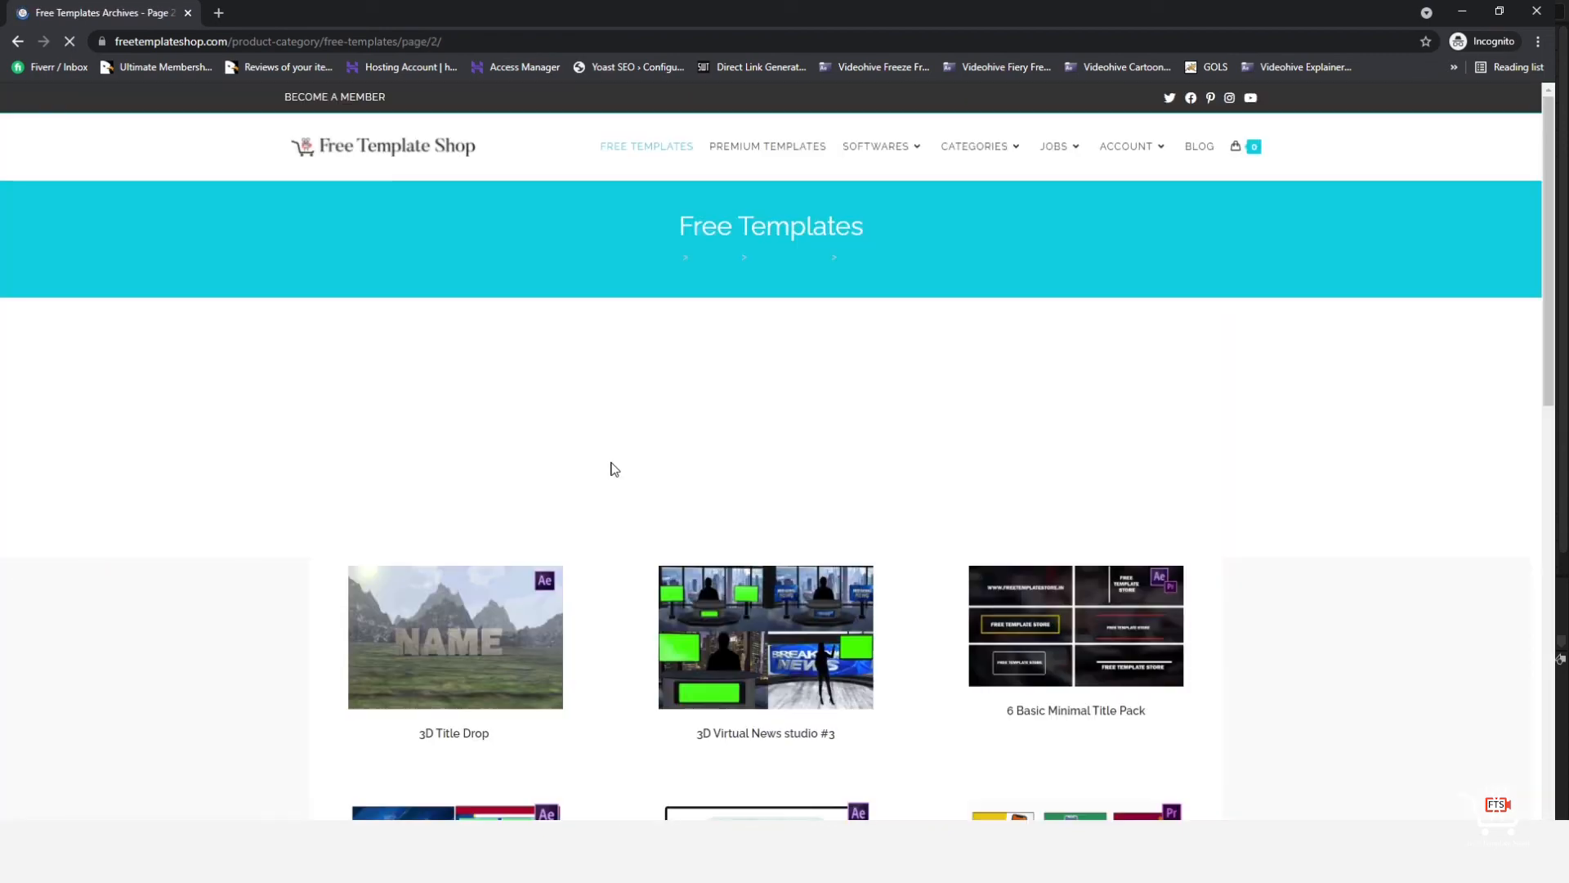
{"action": "scroll", "scroll_direction": "down", "scroll_amount": 3}
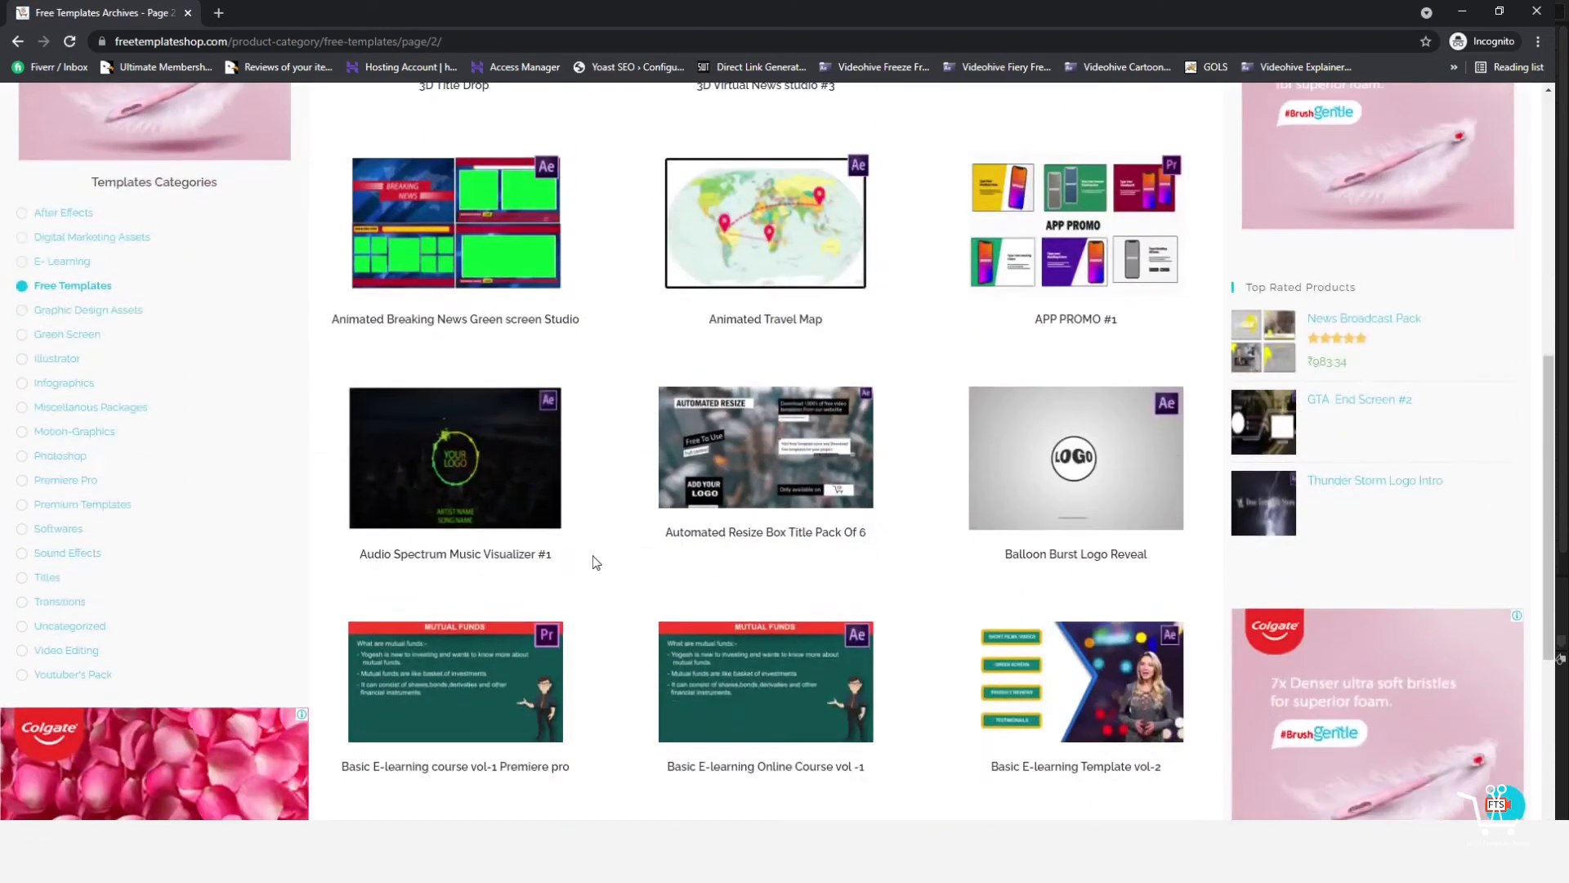